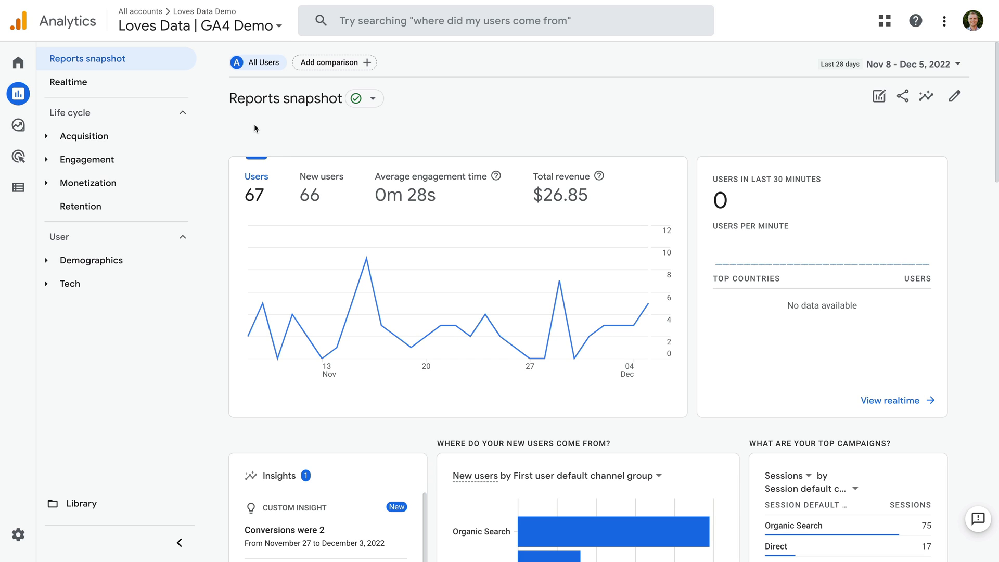
pyautogui.moveTo(80, 167)
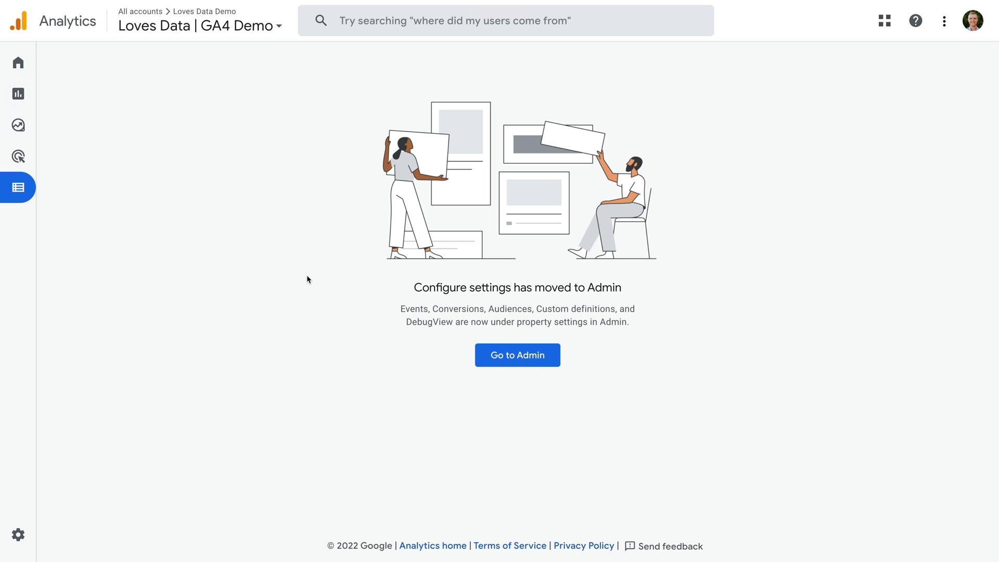
pyautogui.moveTo(550, 300)
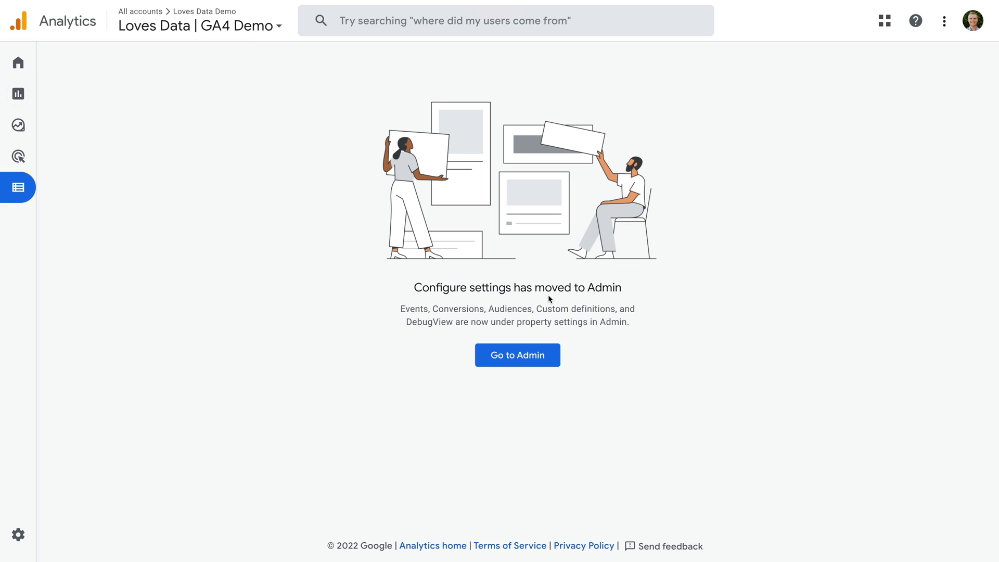
# Go to Admin and review the Property column settings down to Data Deletion Requests and DebugView.
pyautogui.click(517, 355)
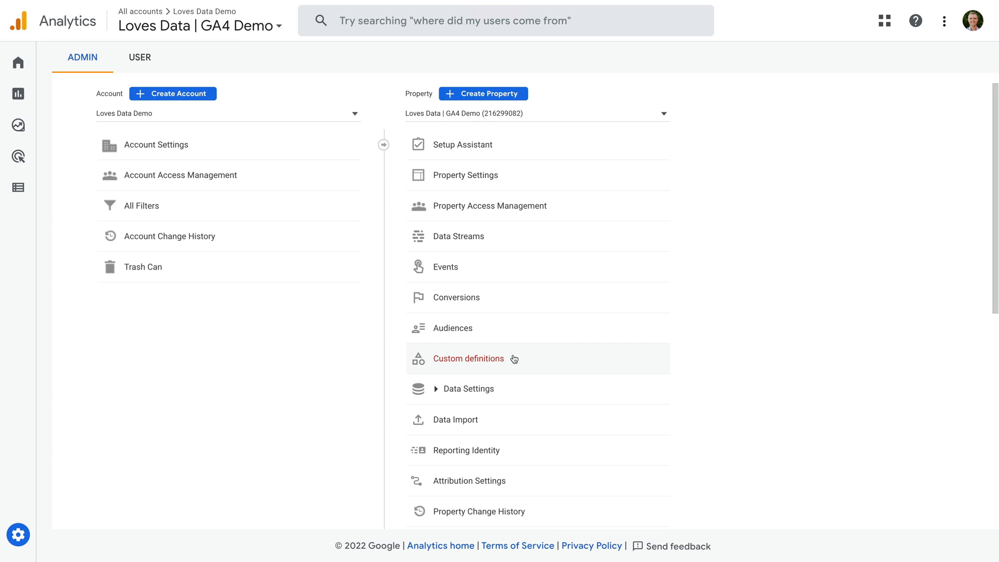
pyautogui.moveTo(523, 275)
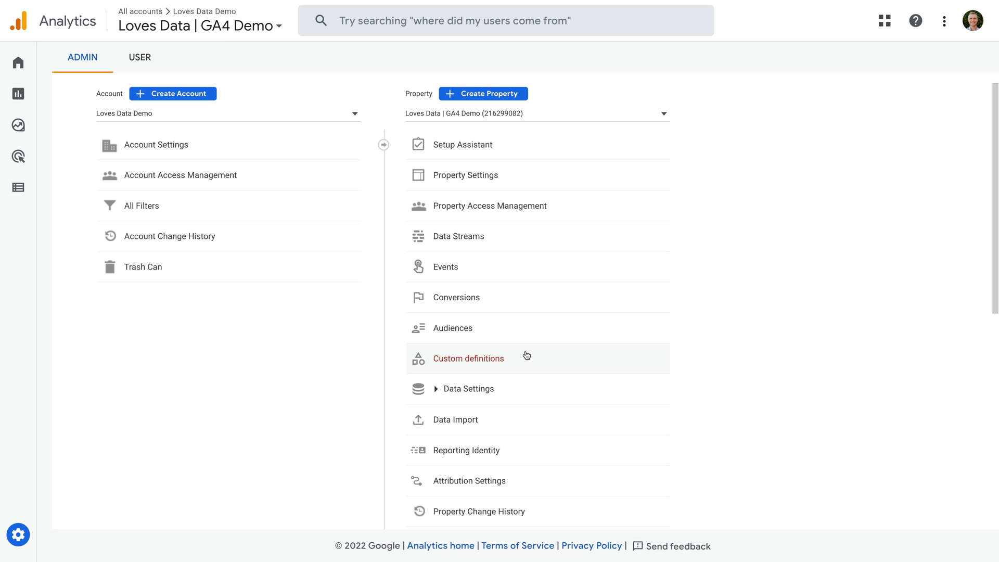
pyautogui.scroll(-3)
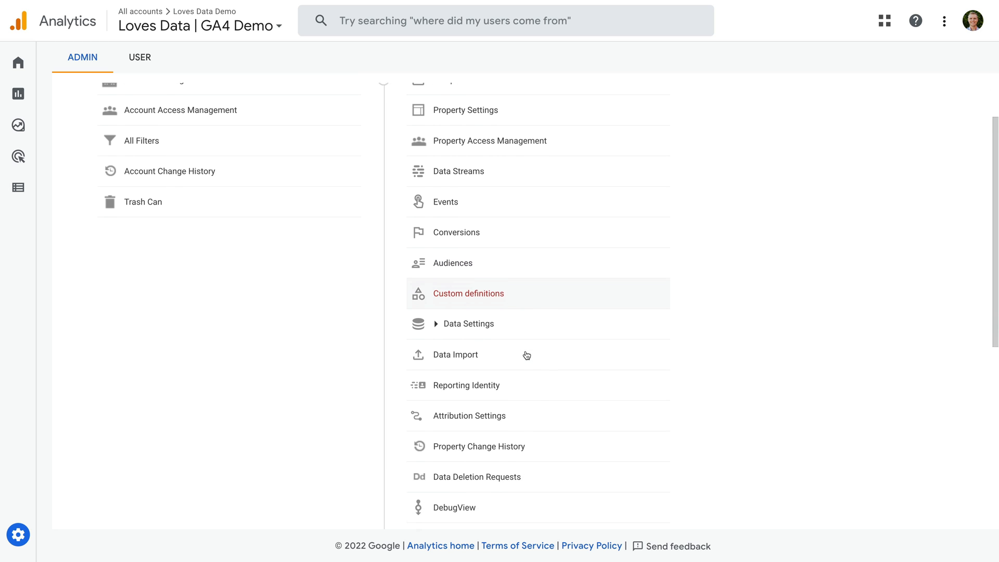
pyautogui.scroll(-3)
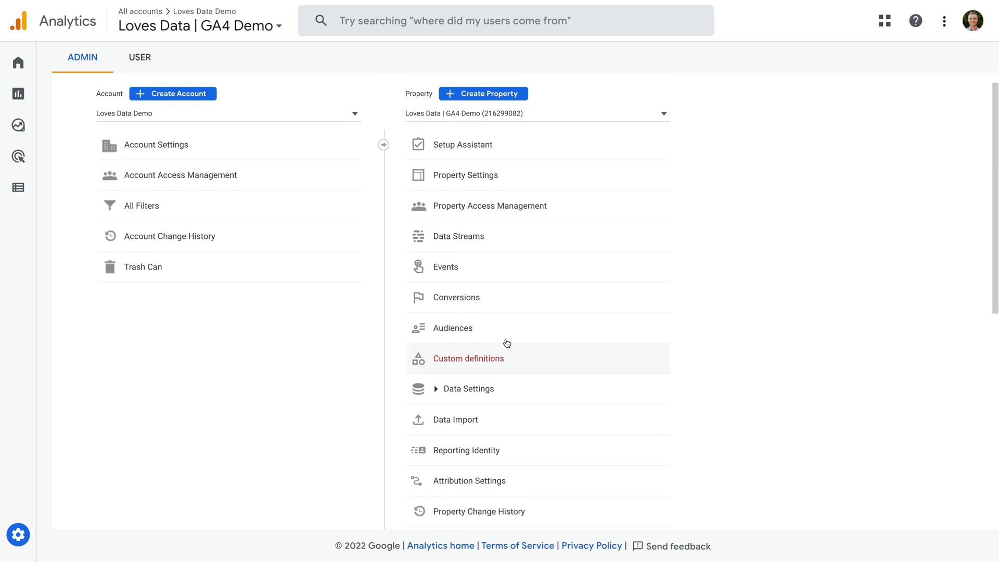
pyautogui.moveTo(466, 274)
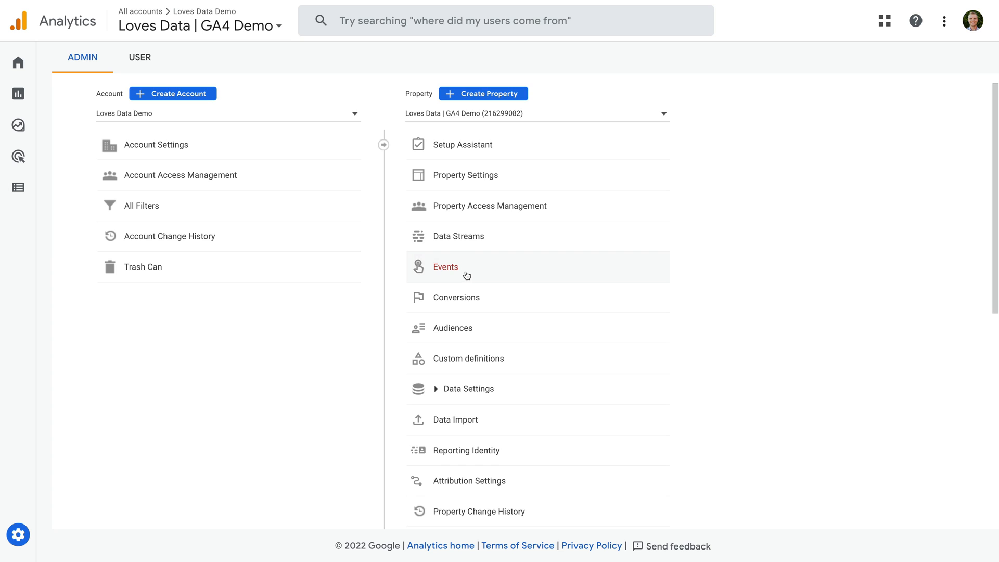
# View the Events list and toggle audience_thank_you's conversion switch, leaving it marked as a conversion.
pyautogui.click(445, 267)
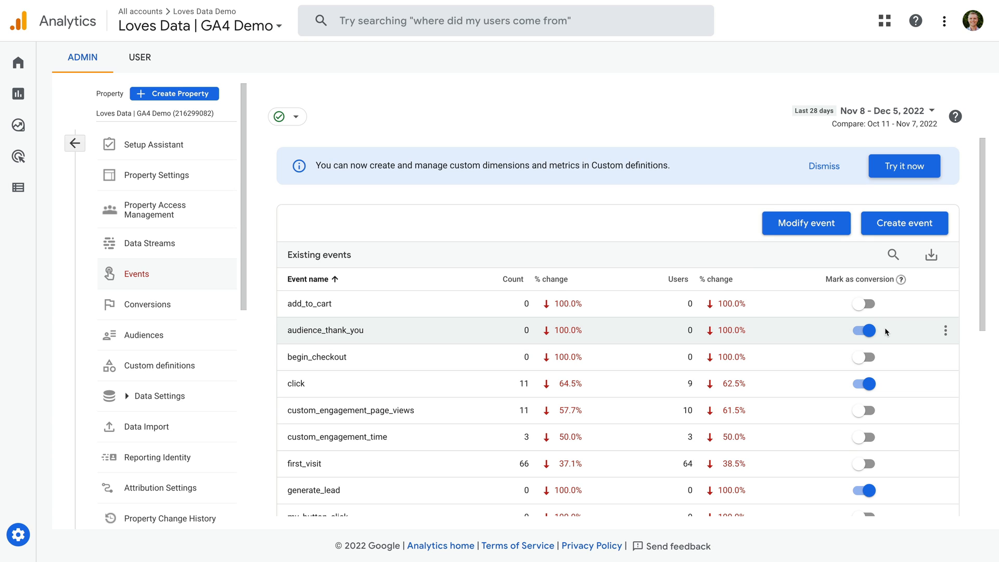
pyautogui.click(864, 331)
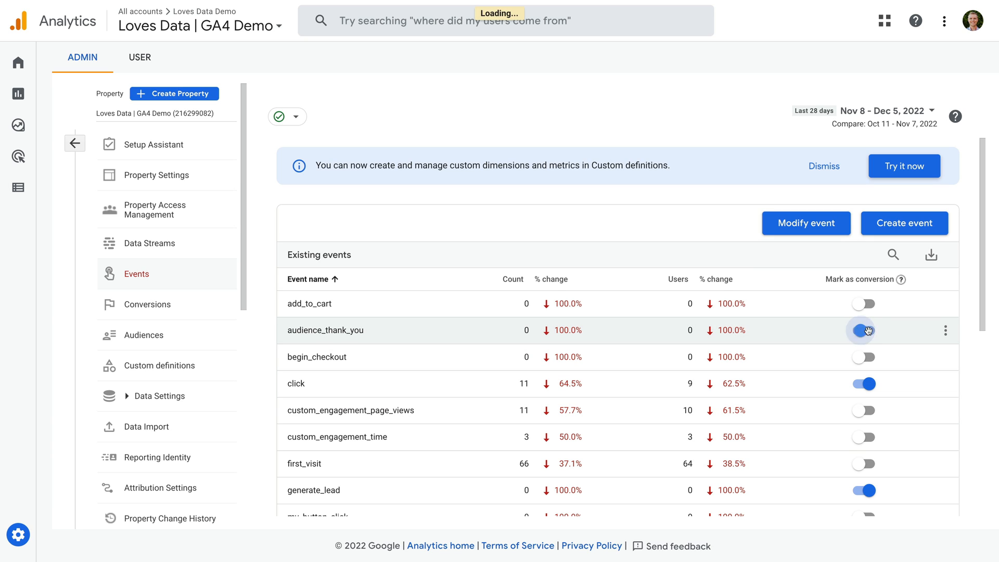
pyautogui.click(864, 331)
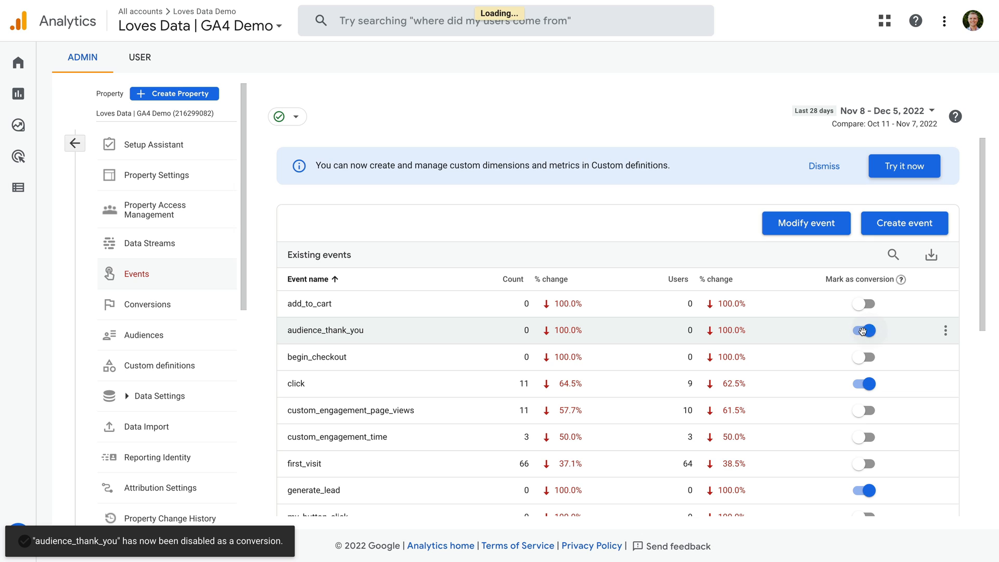
pyautogui.click(864, 330)
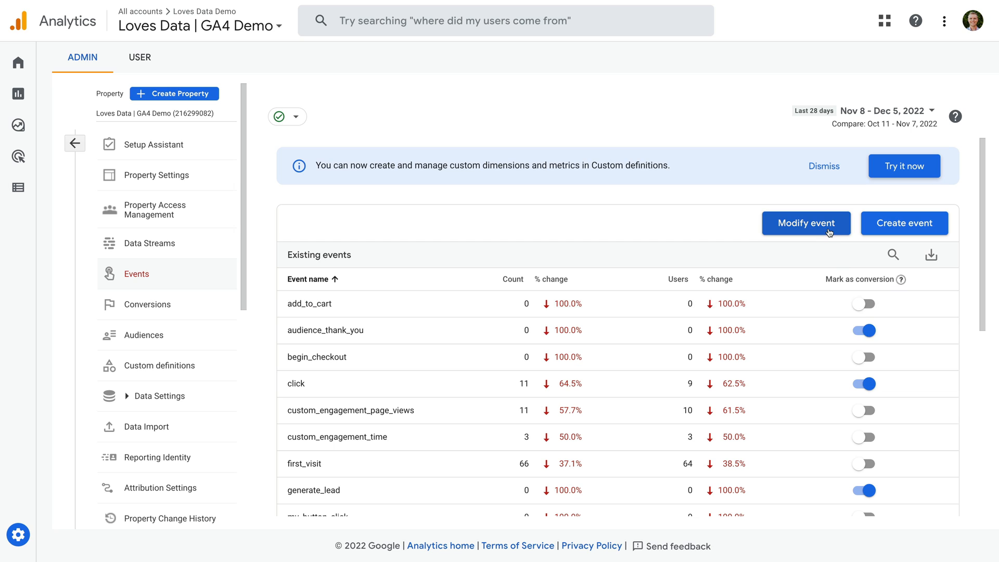
pyautogui.moveTo(878, 235)
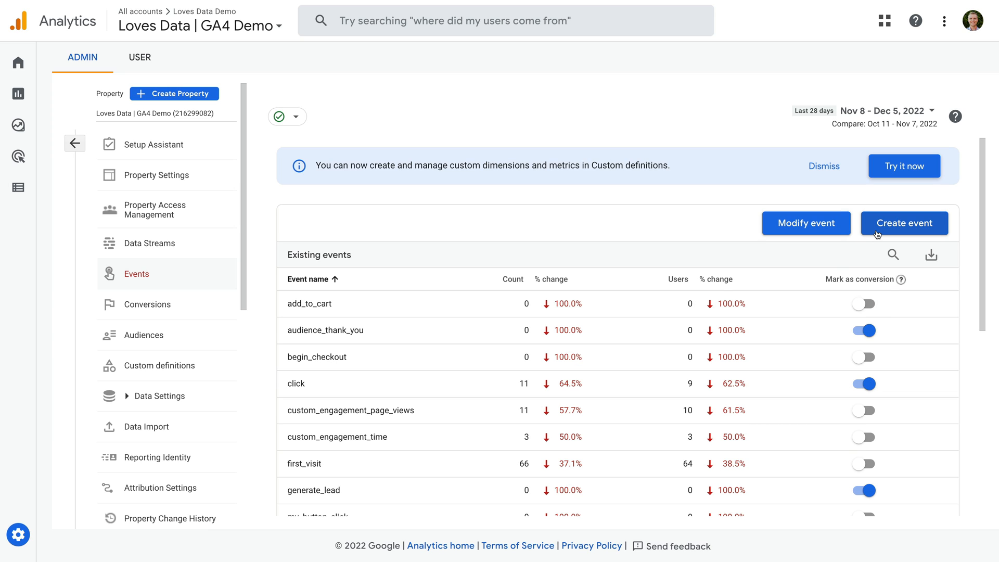
pyautogui.moveTo(189, 320)
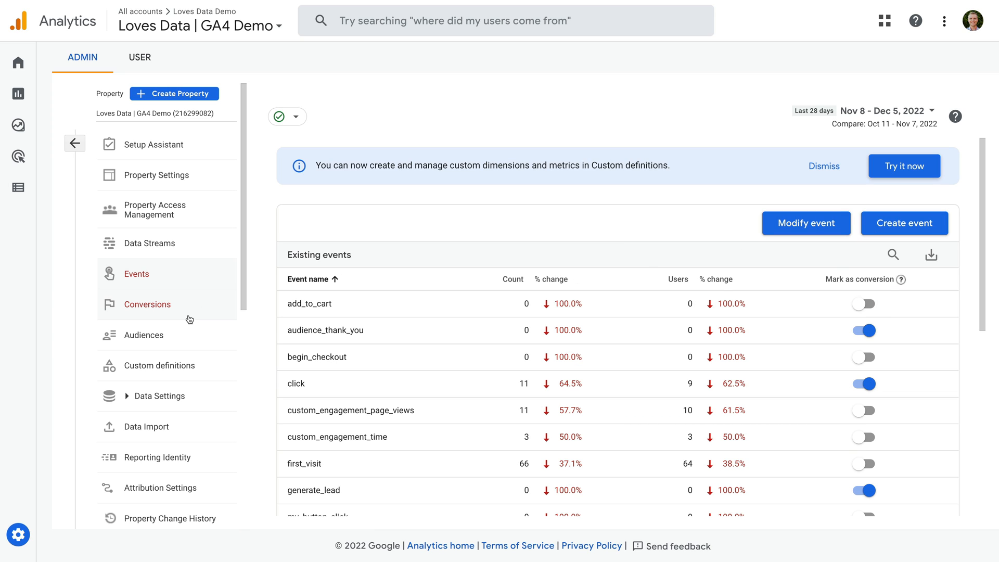
# Browse the Conversions, Audiences and Custom definitions pages, ending on DebugView.
pyautogui.click(148, 304)
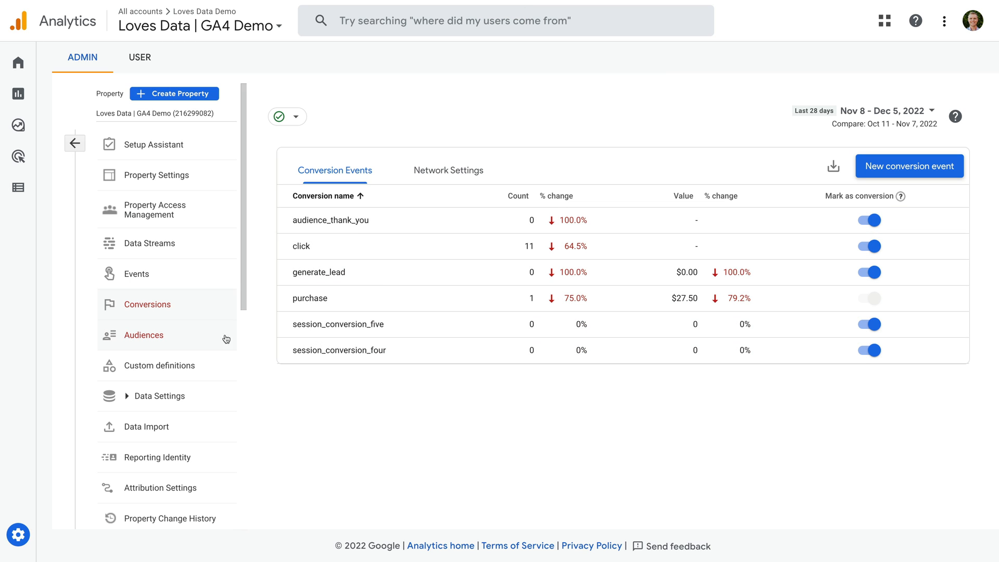
pyautogui.click(143, 335)
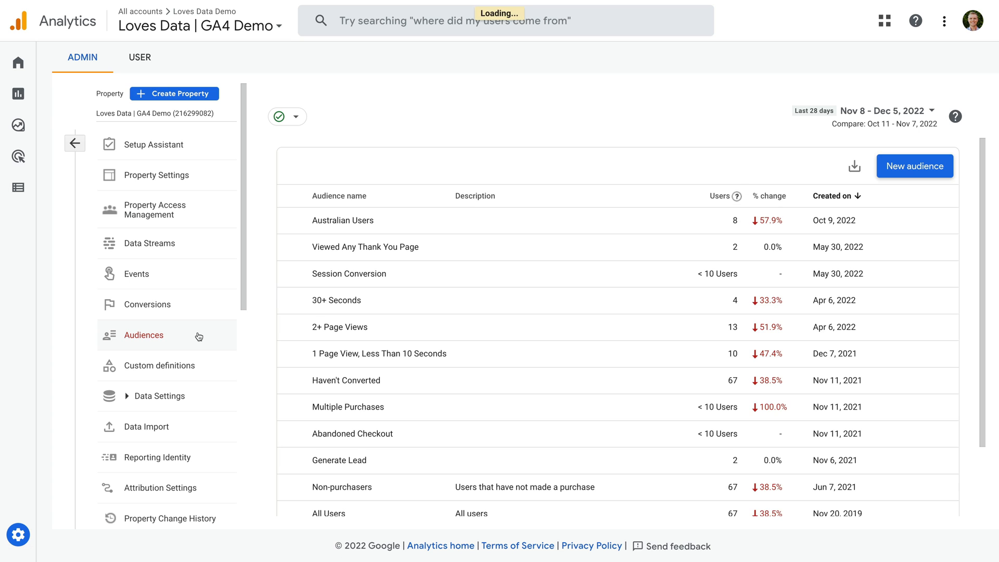
pyautogui.click(160, 365)
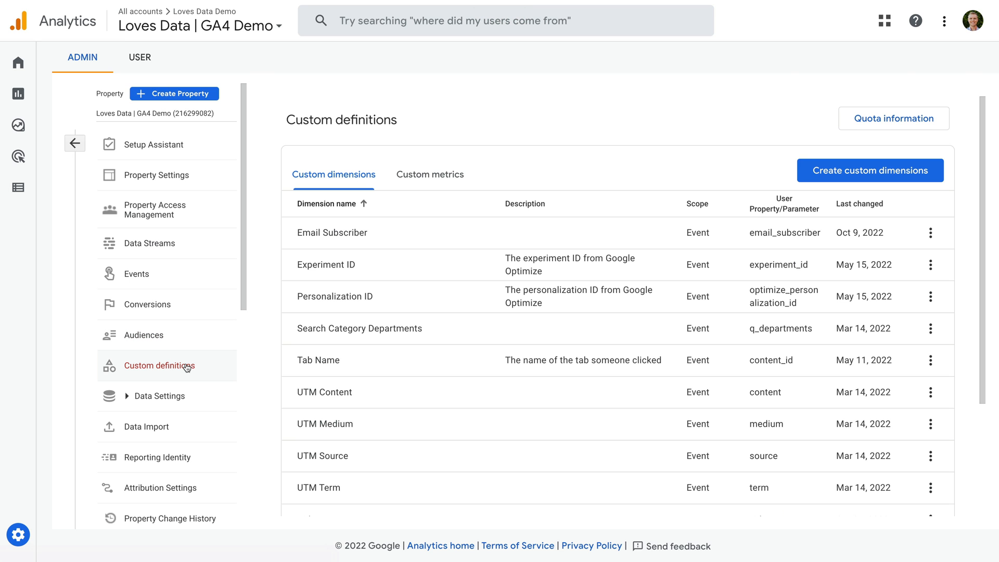
pyautogui.scroll(-3)
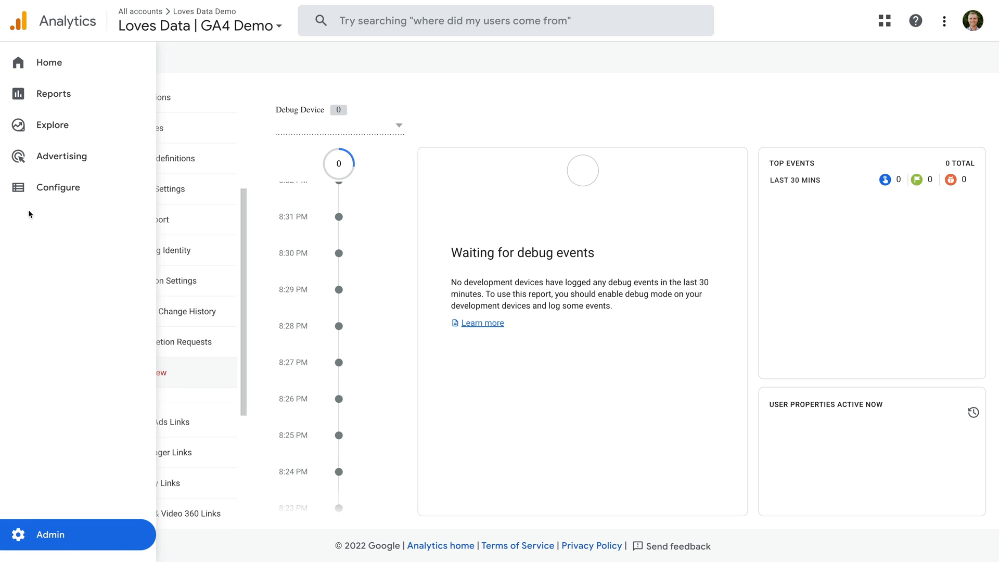
pyautogui.moveTo(56, 150)
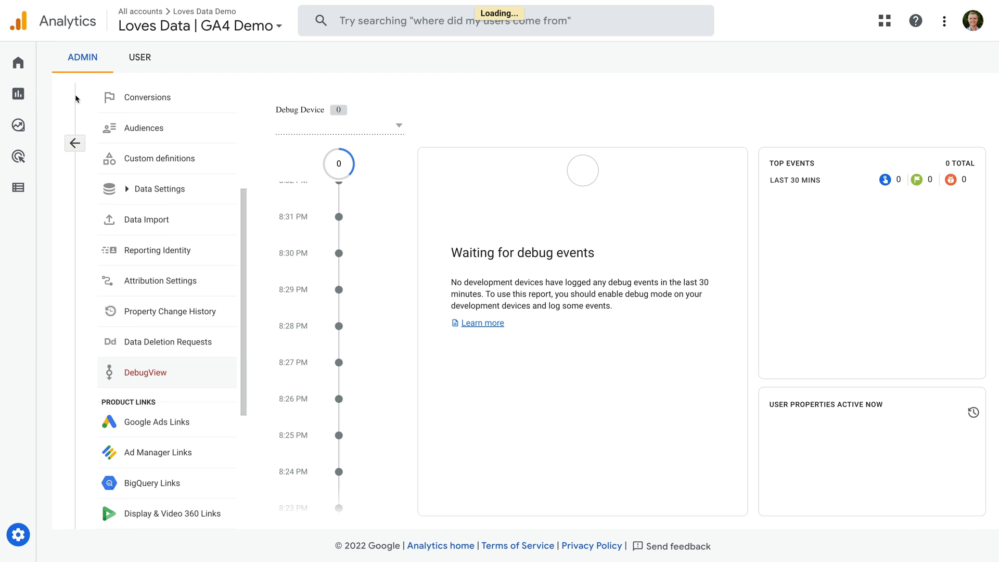
# Navigate Reports > Acquisition > Traffic acquisition and start customizing the report.
pyautogui.click(18, 94)
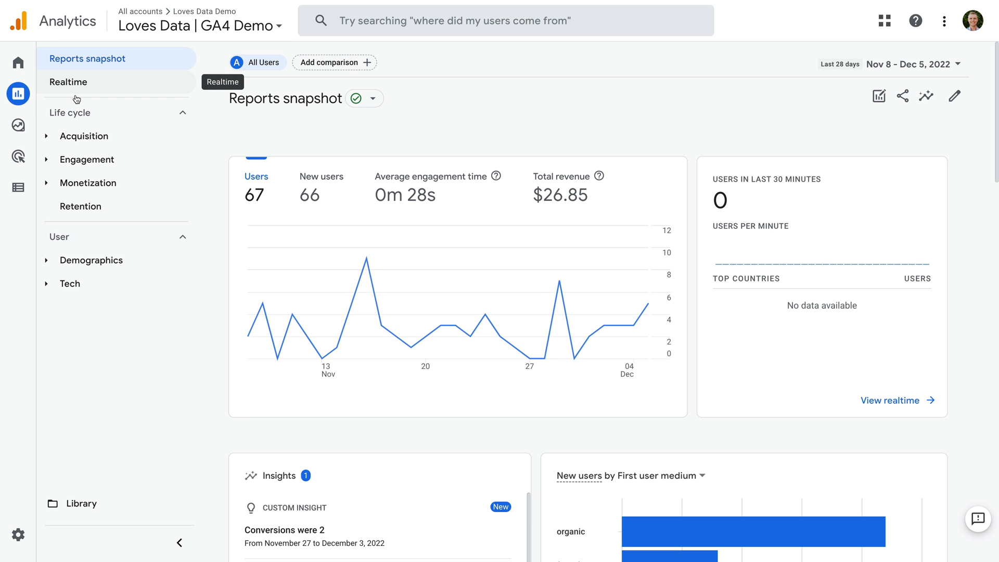
pyautogui.click(84, 136)
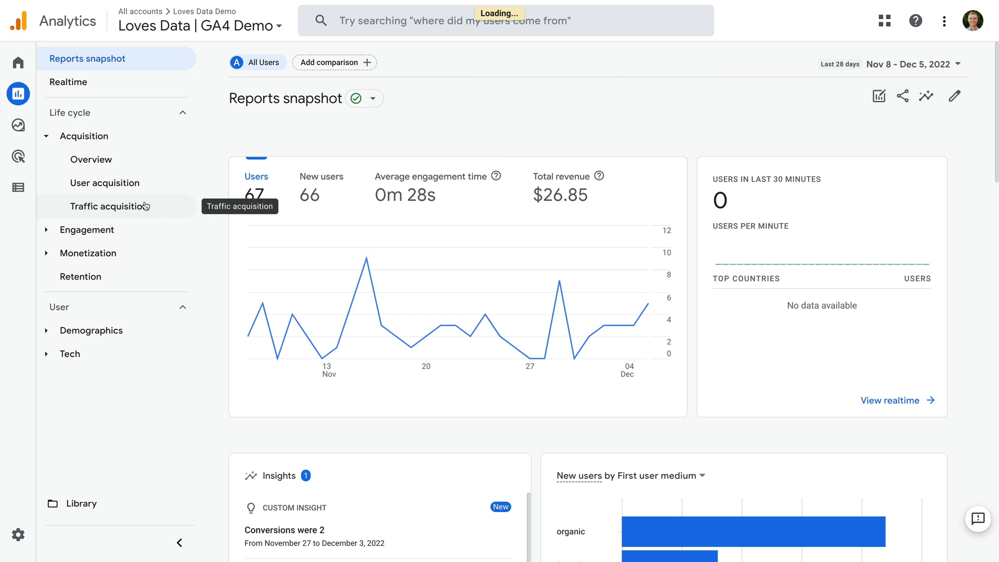
pyautogui.click(108, 206)
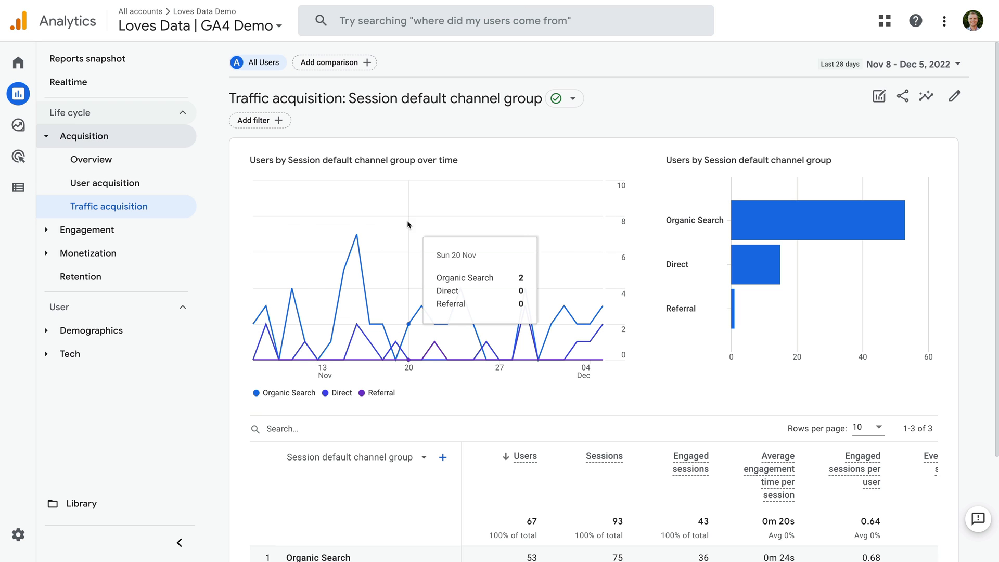
pyautogui.moveTo(954, 95)
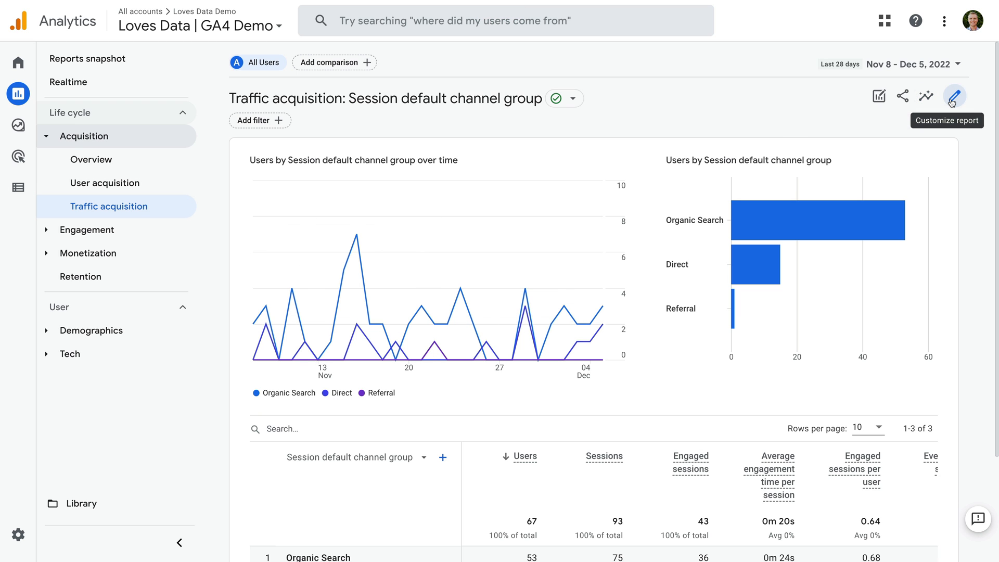
pyautogui.click(953, 95)
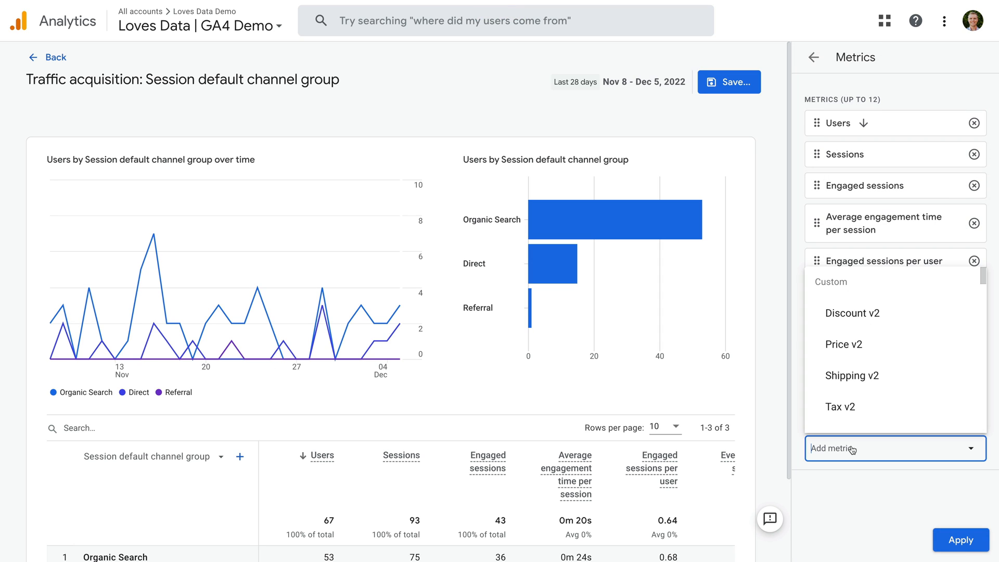
# Add Average session duration as a report metric, then search for 'views' metrics.
pyautogui.write('av')
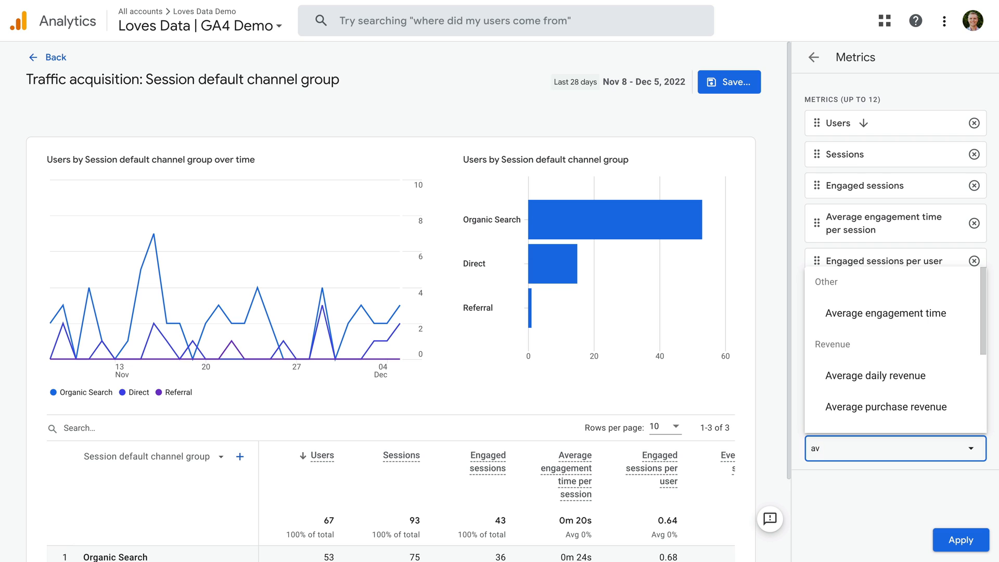
pyautogui.write('average se')
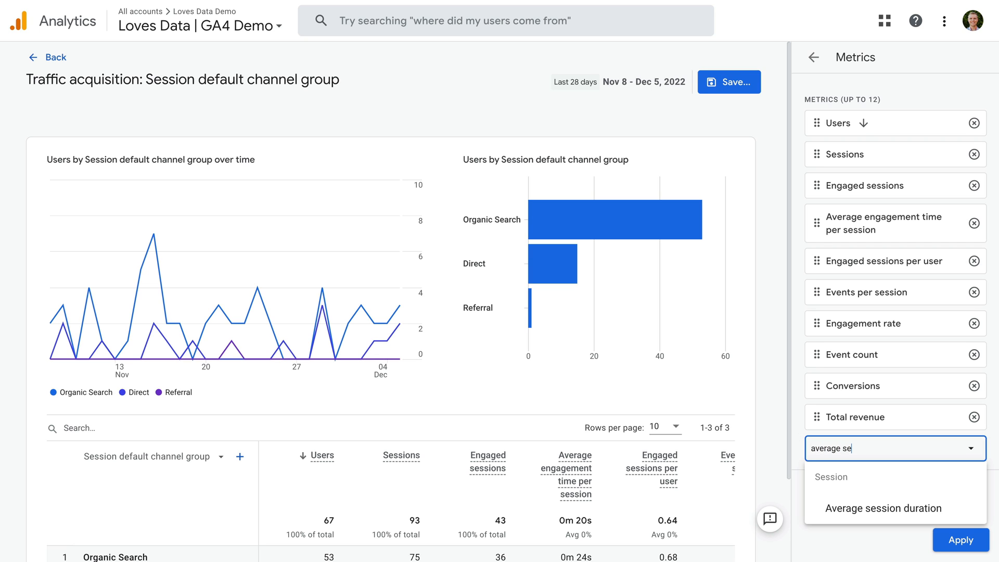
pyautogui.click(886, 507)
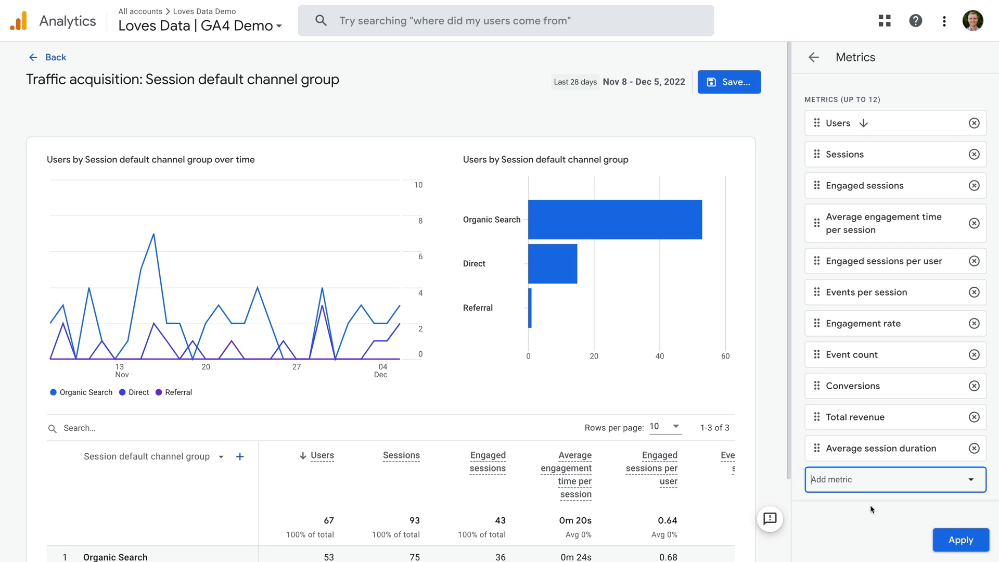
pyautogui.write('views')
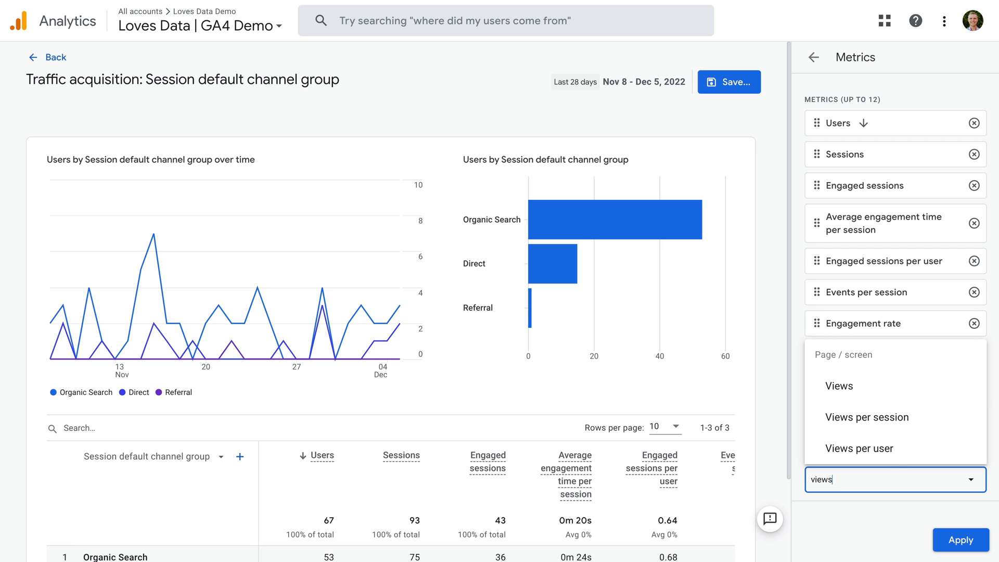